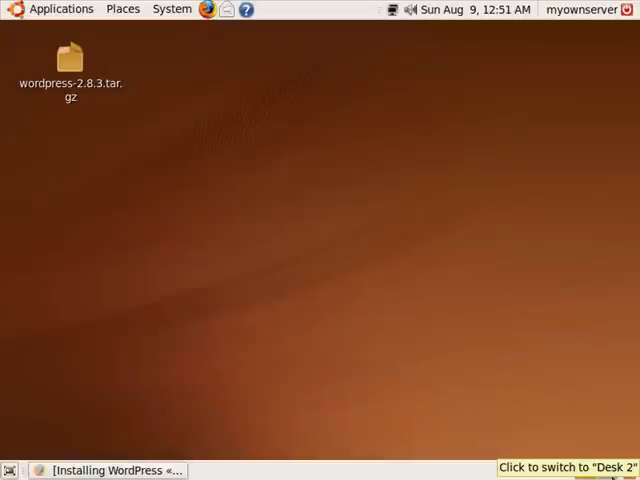
pyautogui.moveTo(380, 356)
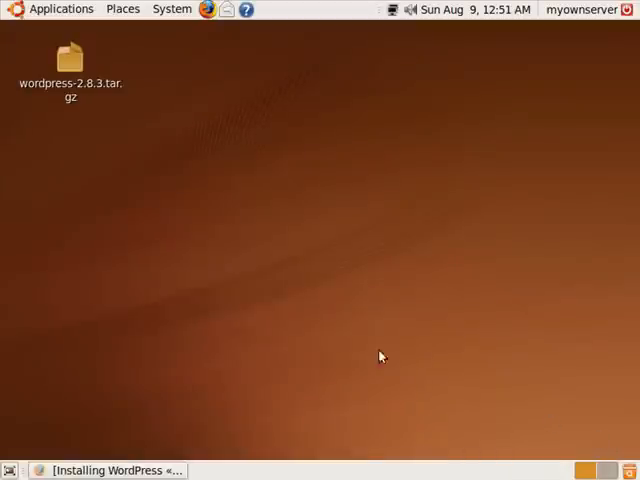
pyautogui.moveTo(360, 334)
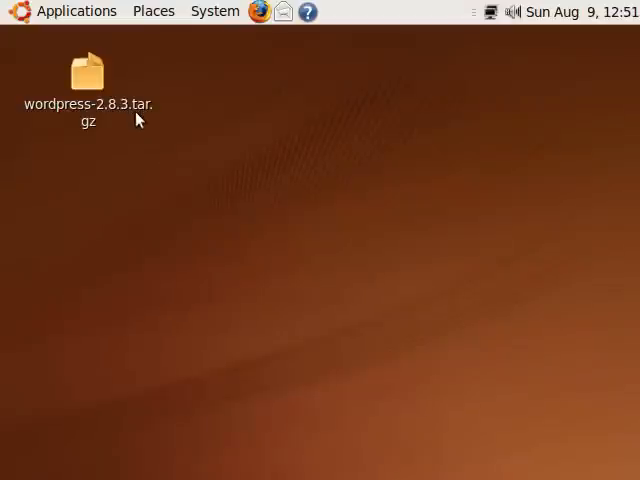
pyautogui.moveTo(155, 114)
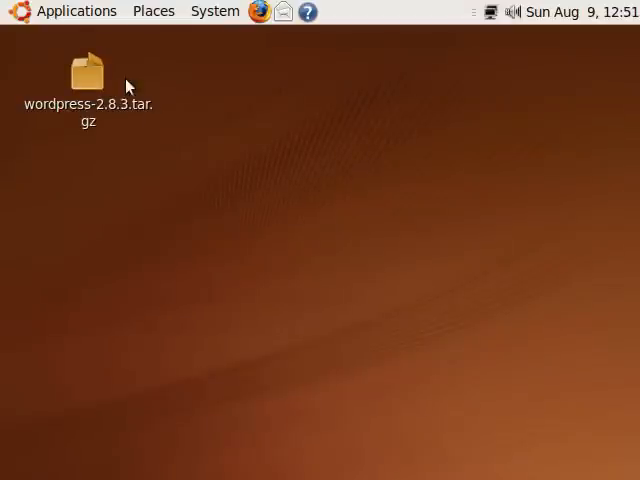
# Launch Terminal from the Applications menu and become root with sudo -s
pyautogui.click(76, 11)
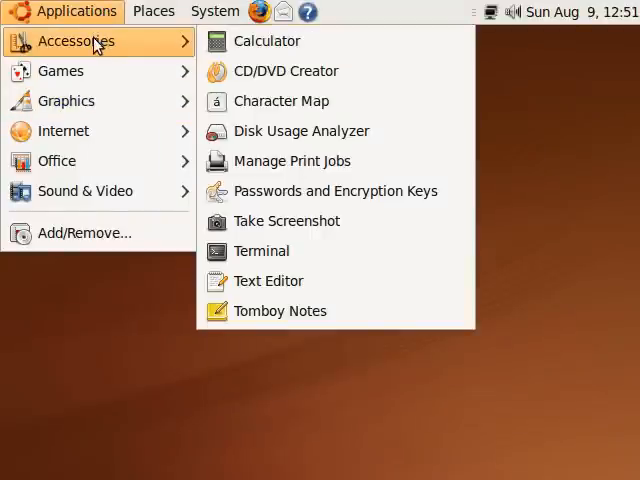
pyautogui.moveTo(262, 251)
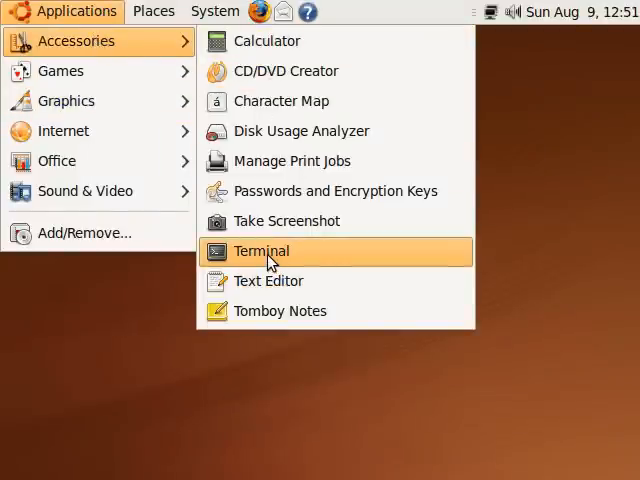
pyautogui.click(261, 251)
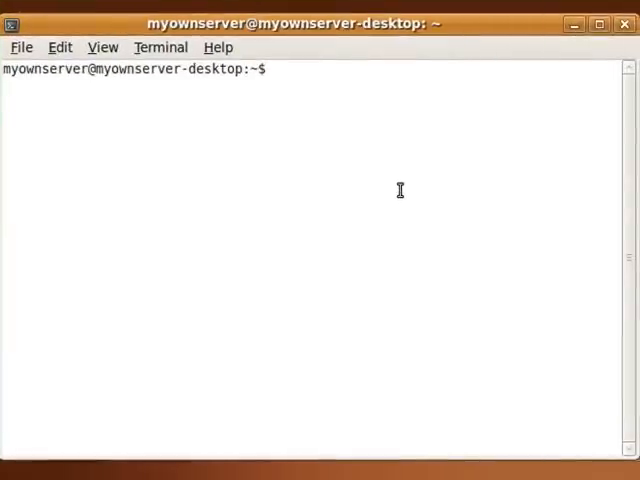
pyautogui.write('sudo -s')
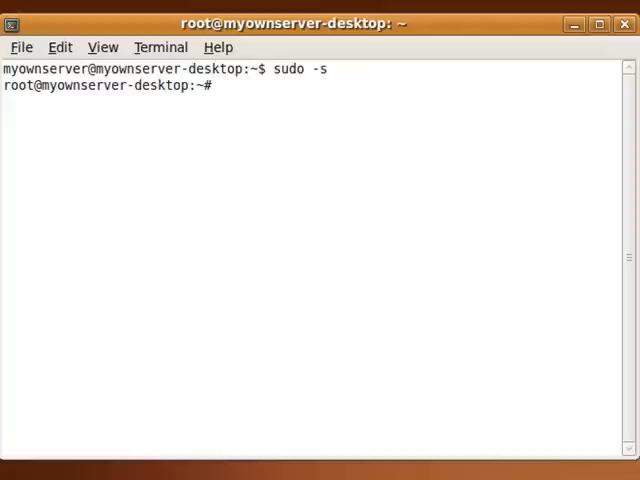
pyautogui.write('ta')
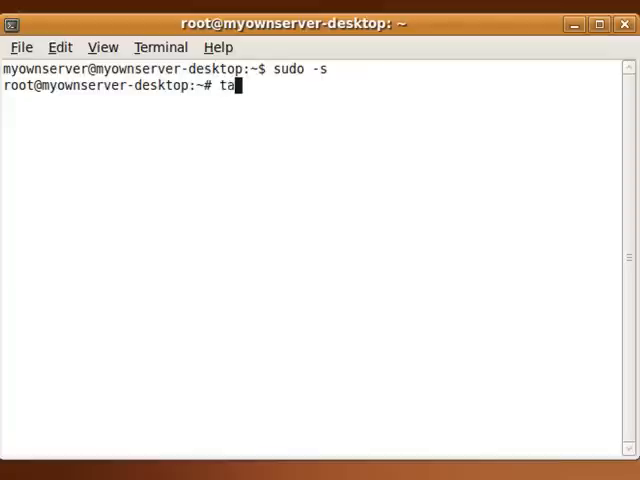
pyautogui.write('r')
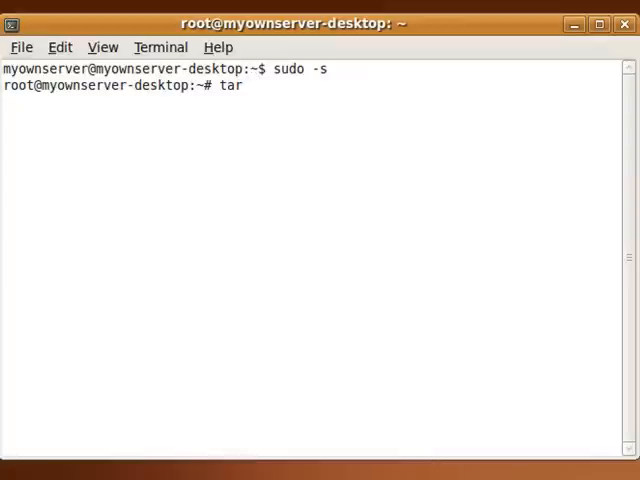
pyautogui.write('-x')
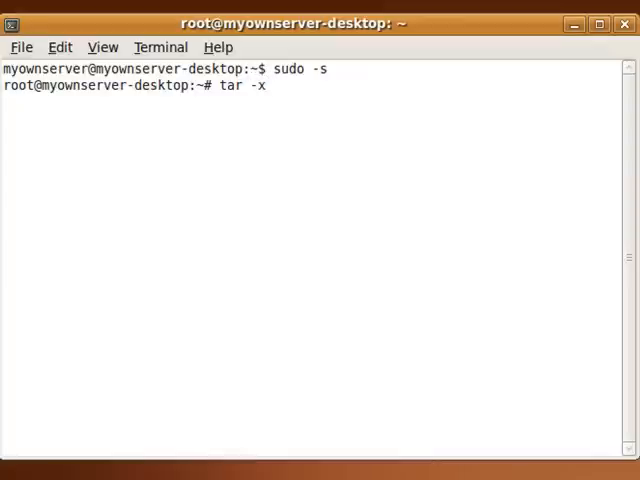
pyautogui.write('vz')
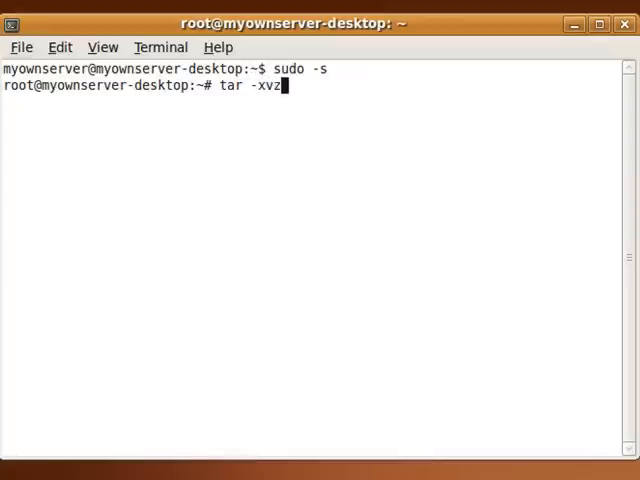
pyautogui.write('f')
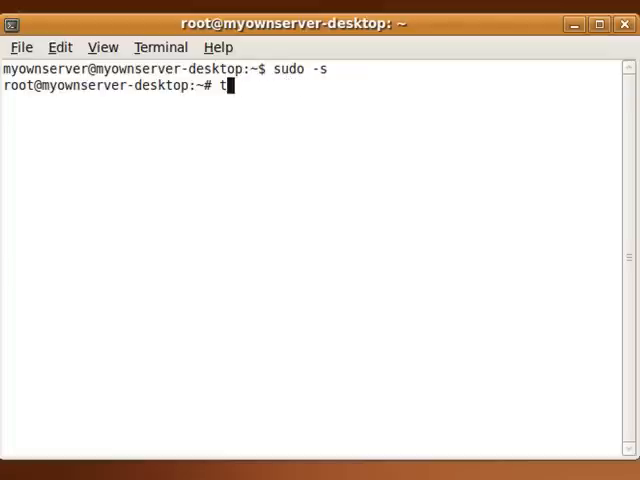
pyautogui.write('cd Desktop')
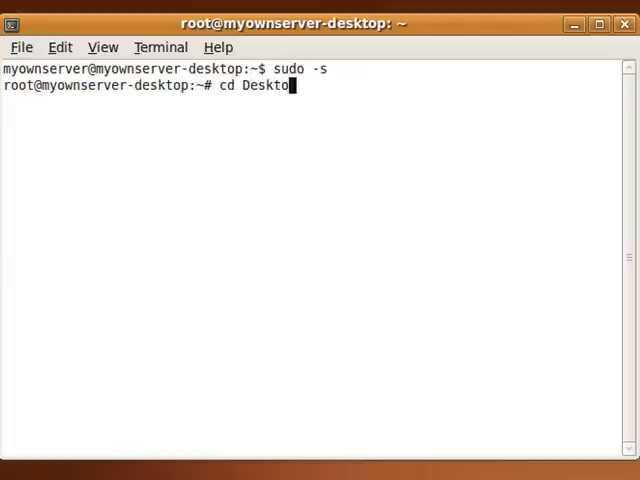
# From Desktop, run tar -xvzf wordpress-2.8.3.tar.gz -C /opt/lampp/htdocs
pyautogui.press('Return')
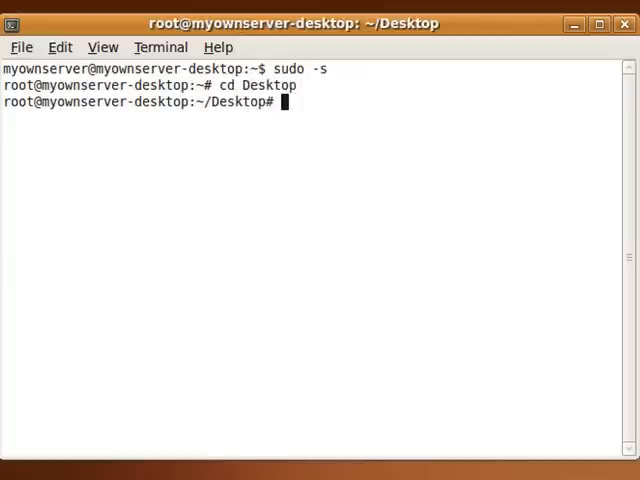
pyautogui.write('tar -')
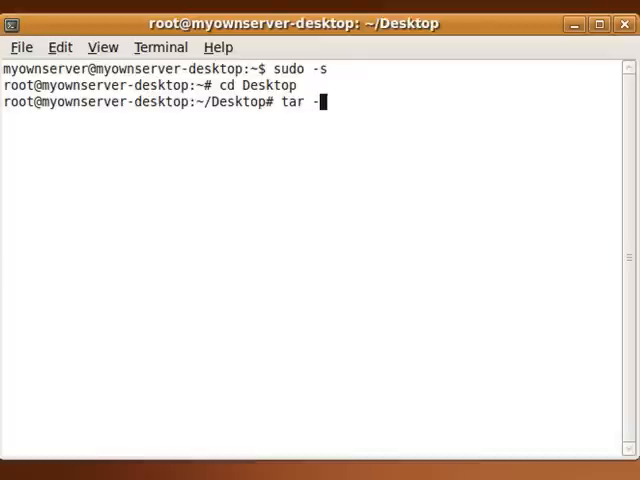
pyautogui.write('xvz')
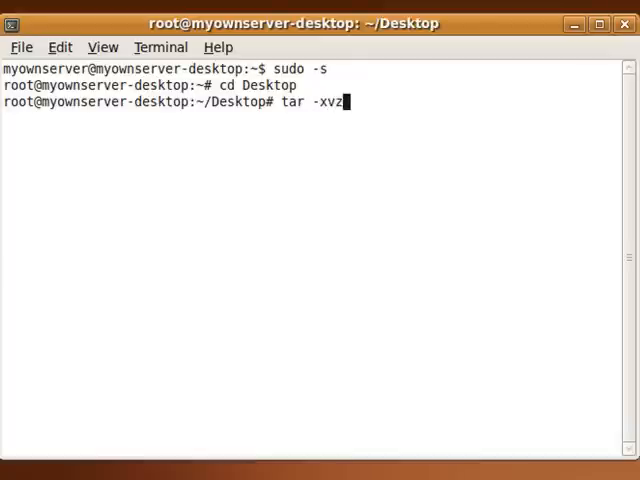
pyautogui.write('f wor')
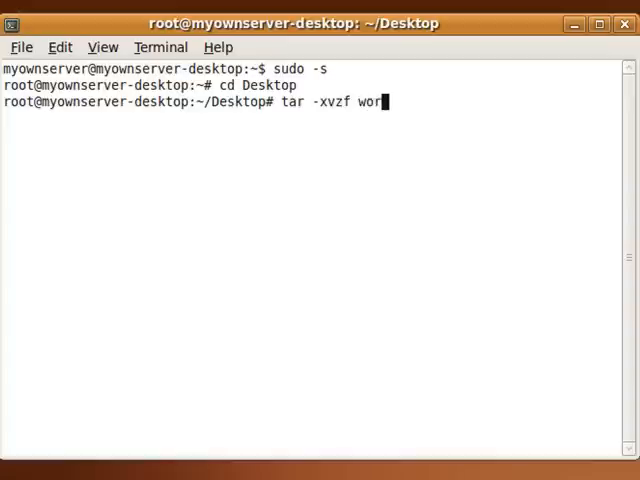
pyautogui.write('dpress-2.8.3.tar.gz')
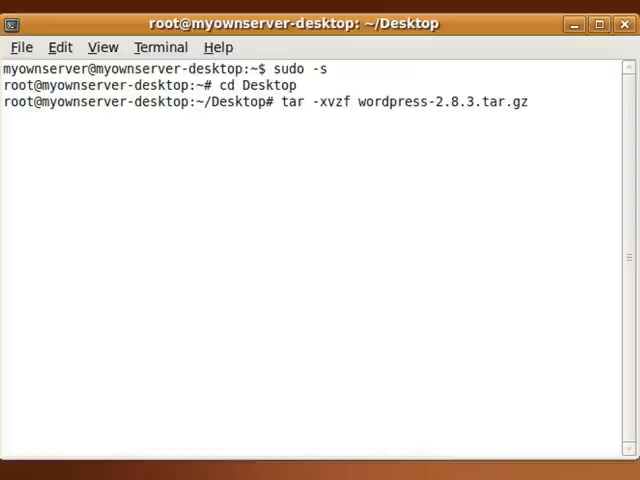
pyautogui.write('-C')
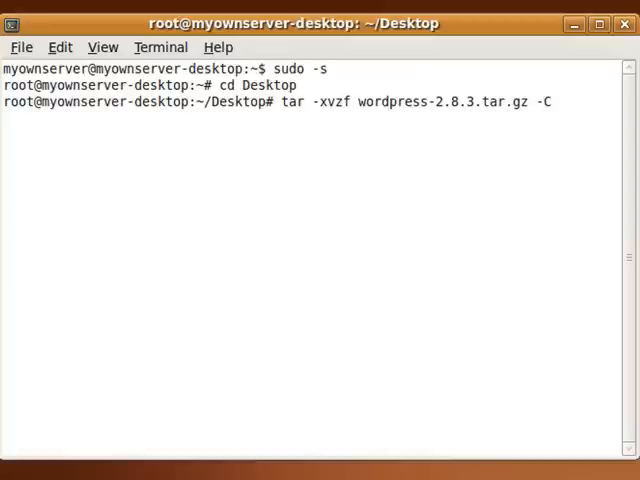
pyautogui.write('/opt/')
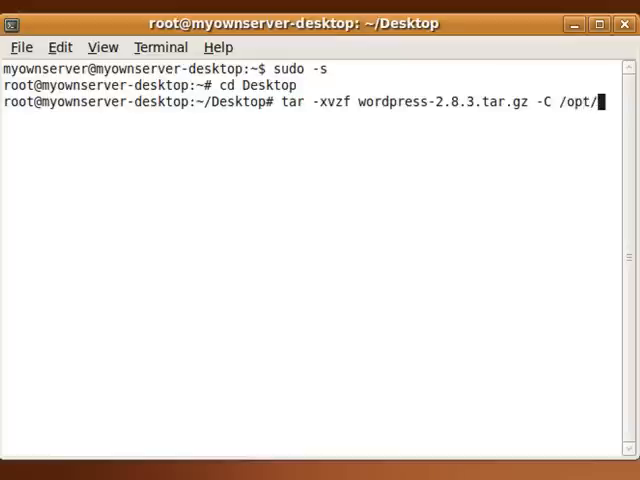
pyautogui.write('lampp/')
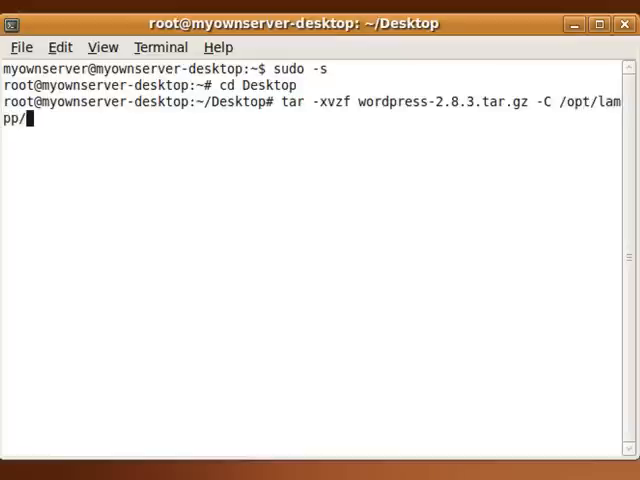
pyautogui.write('htdocs')
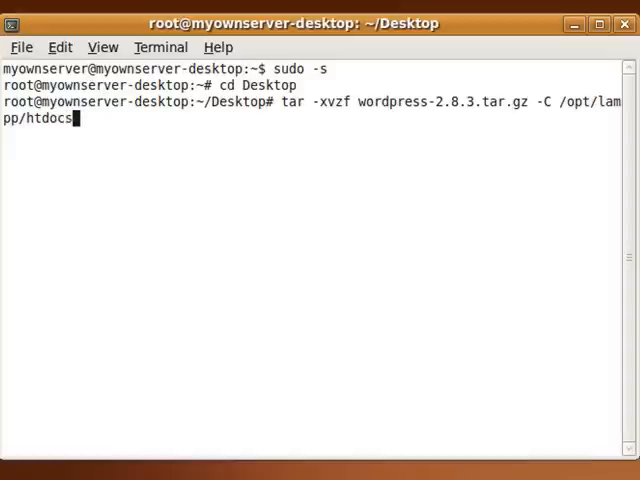
pyautogui.press('Return')
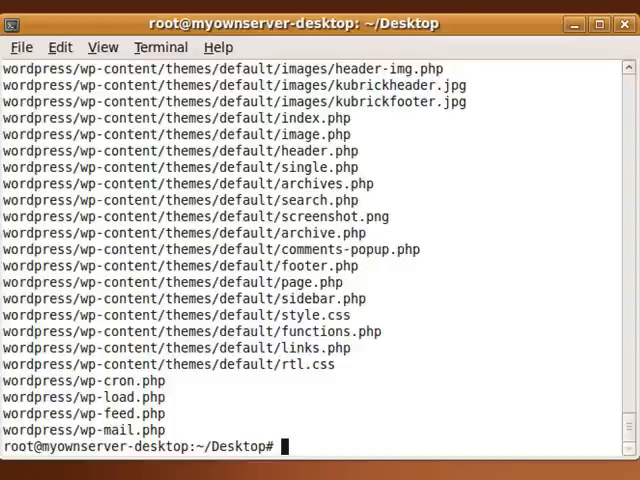
# Run /opt/lampp/lampp start to launch XAMPP's Apache, MySQL and ProFTPD
pyautogui.write('/')
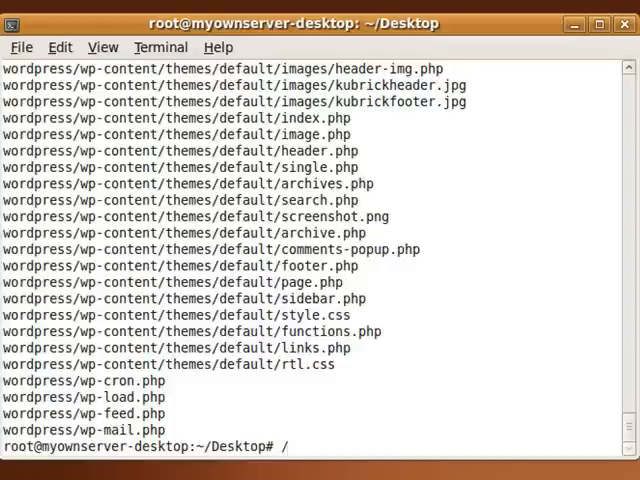
pyautogui.write('opt')
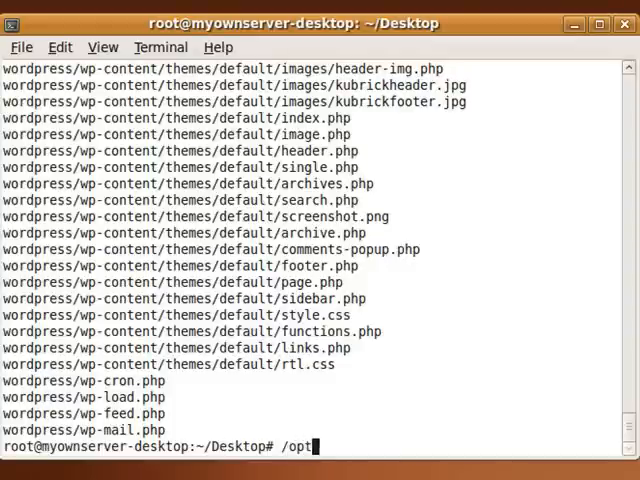
pyautogui.write('lampp/')
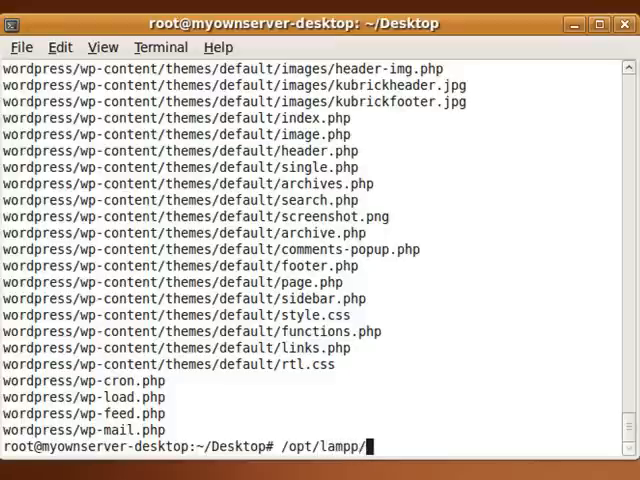
pyautogui.write('lampp s')
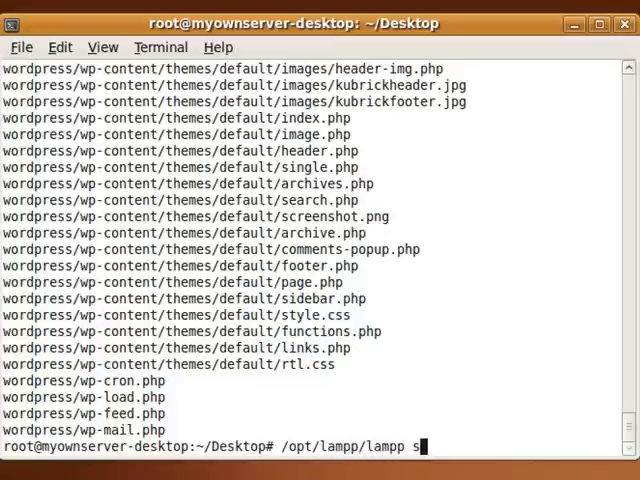
pyautogui.press('Return')
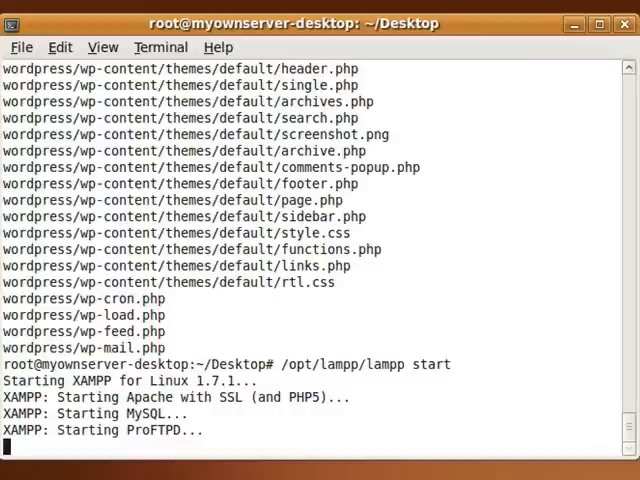
pyautogui.moveTo(394, 200)
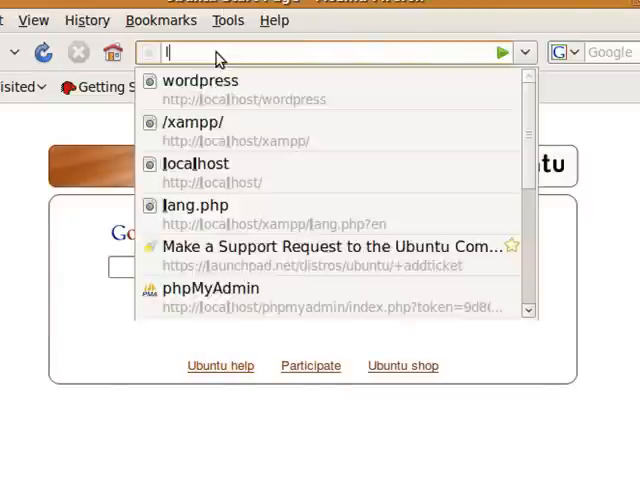
# Open localhost/phpmyadmin in Firefox and log in as root
pyautogui.write('localhost/p')
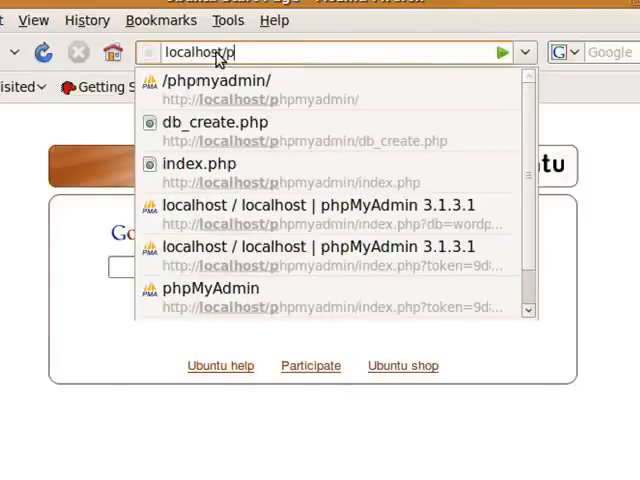
pyautogui.write('hpm')
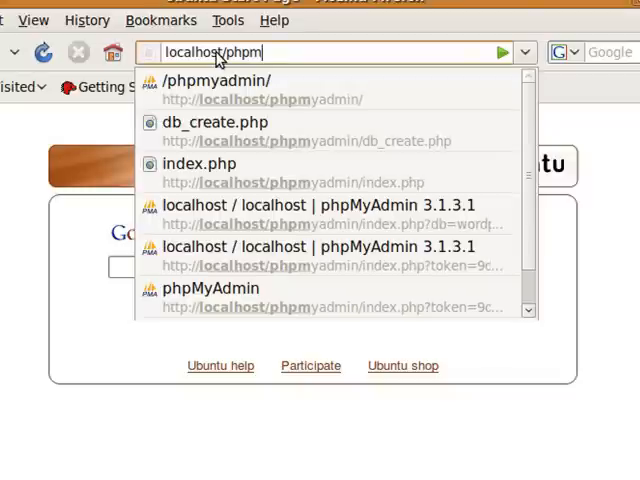
pyautogui.click(215, 80)
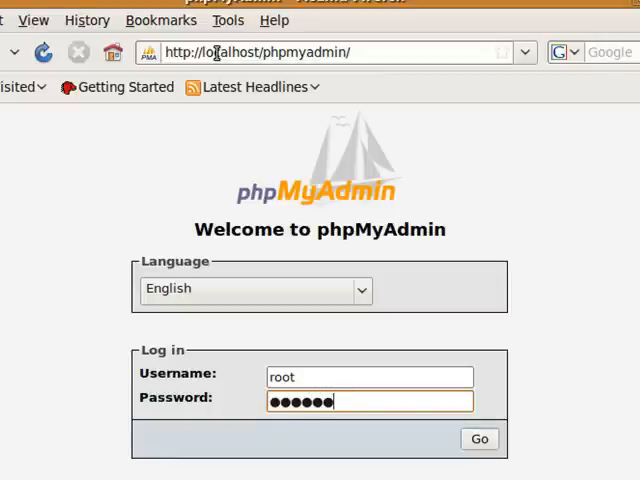
pyautogui.click(480, 438)
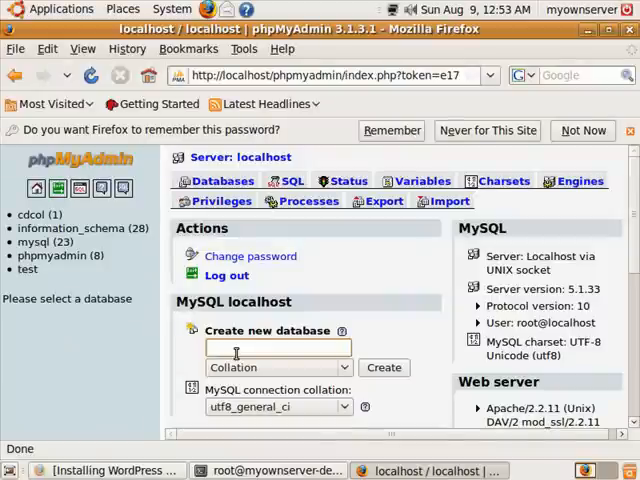
# Create a new database named wordpress
pyautogui.write('wordpress')
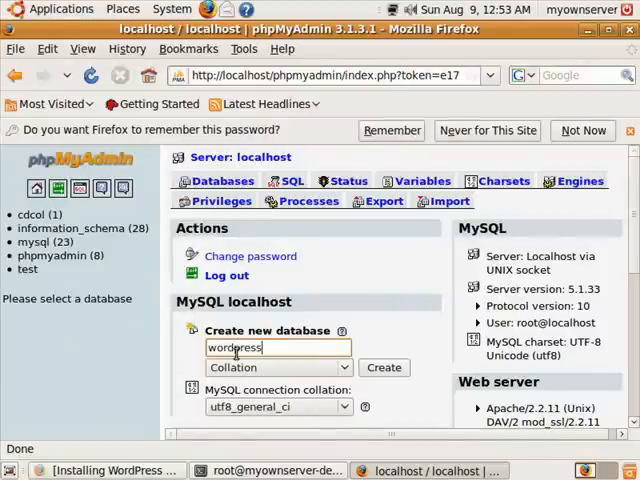
pyautogui.click(384, 367)
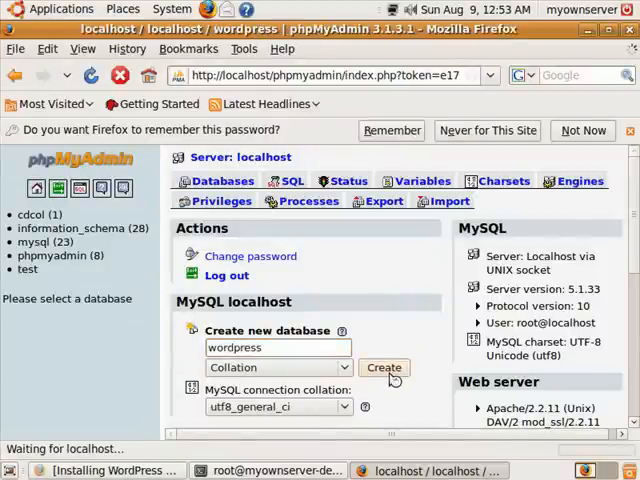
pyautogui.click(383, 367)
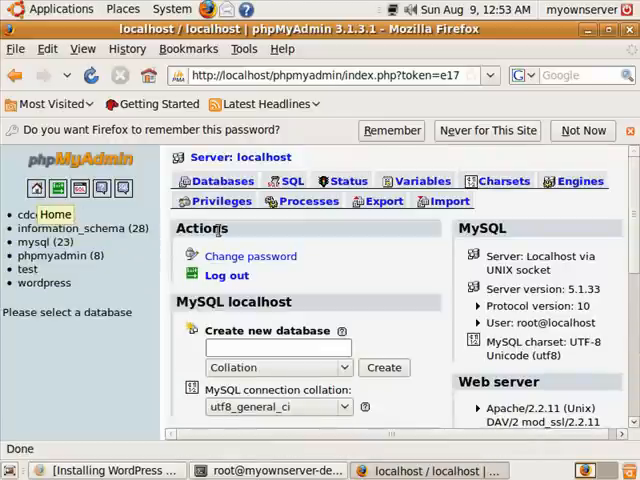
# Add user wpuser with host Local and a generated, copied password, then submit
pyautogui.click(218, 202)
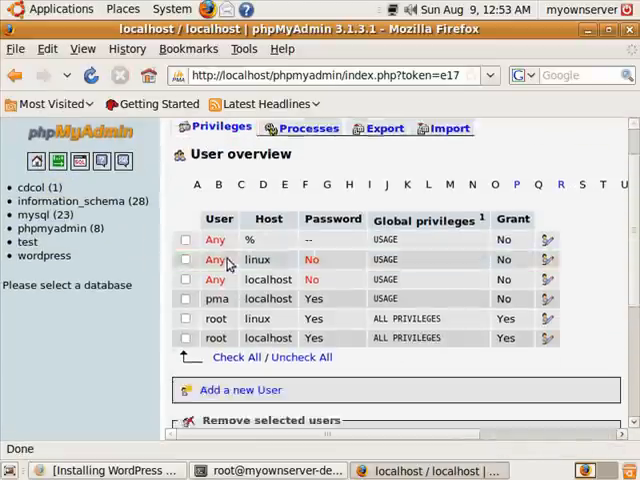
pyautogui.click(240, 390)
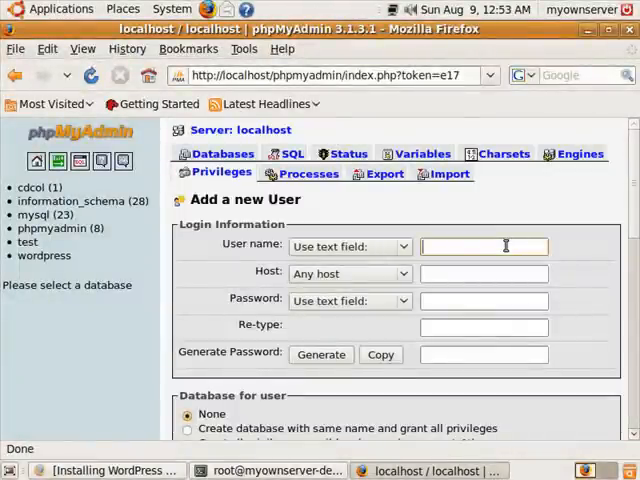
pyautogui.write('wp')
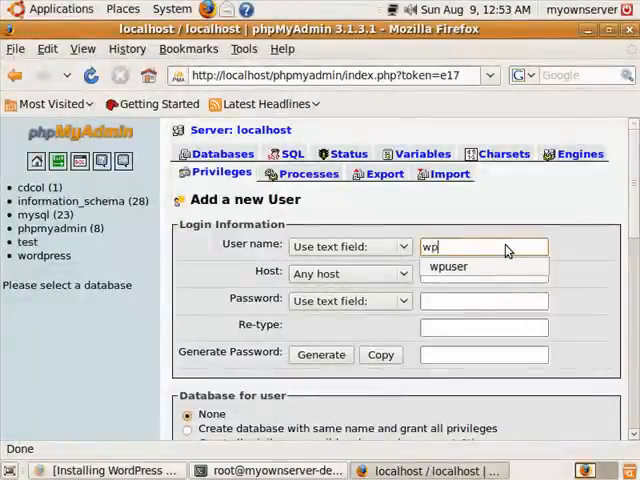
pyautogui.click(448, 266)
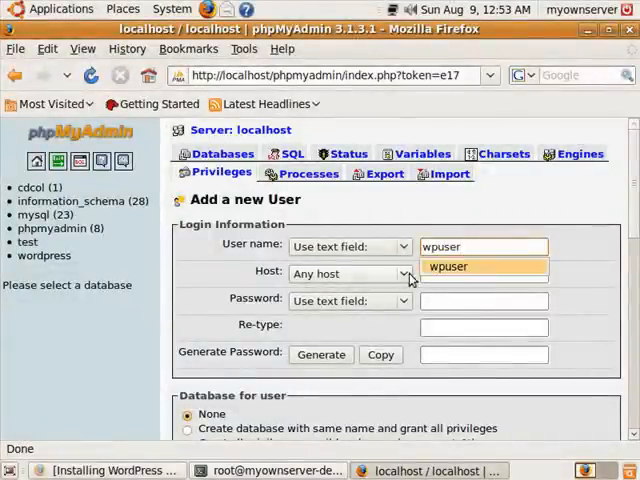
pyautogui.click(409, 273)
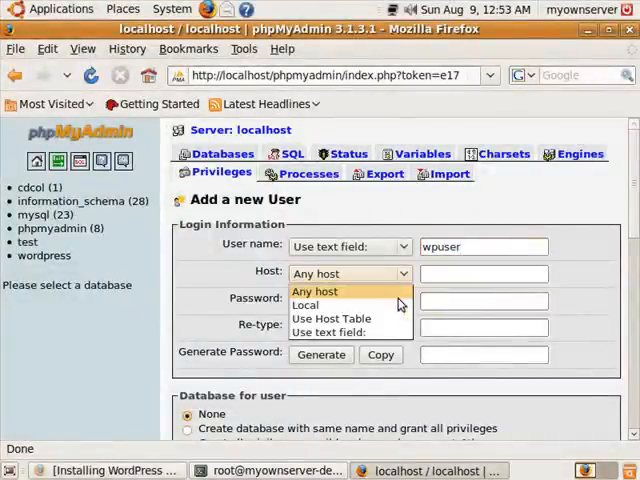
pyautogui.click(306, 305)
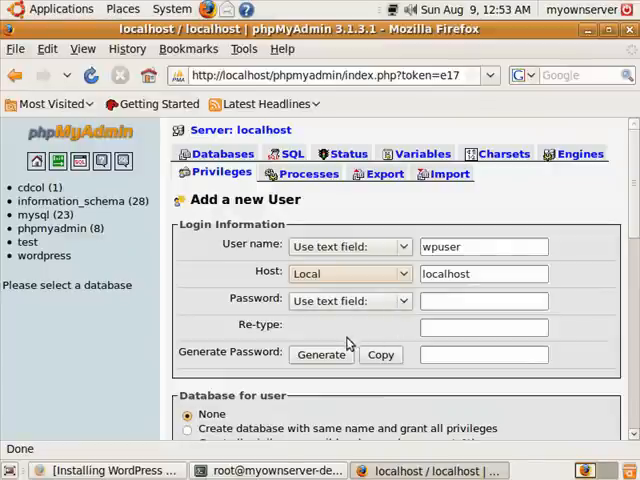
pyautogui.click(321, 354)
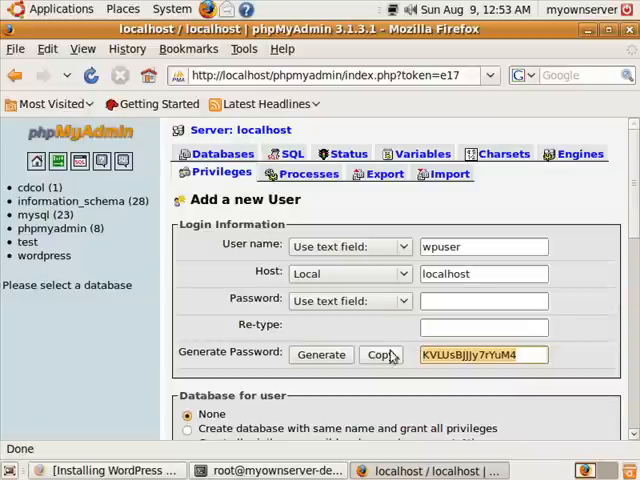
pyautogui.click(380, 354)
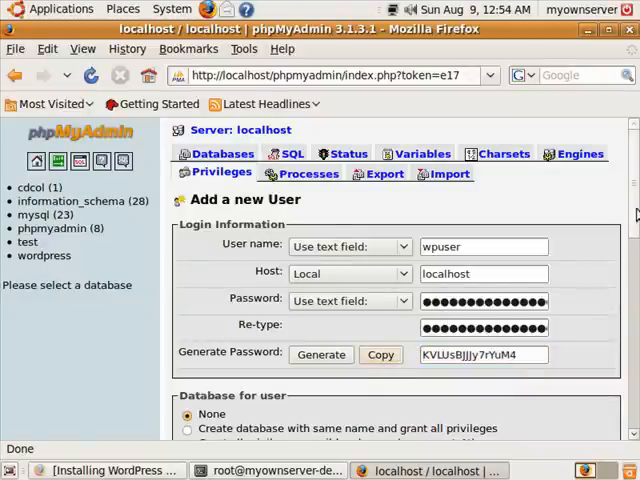
pyautogui.scroll(-3)
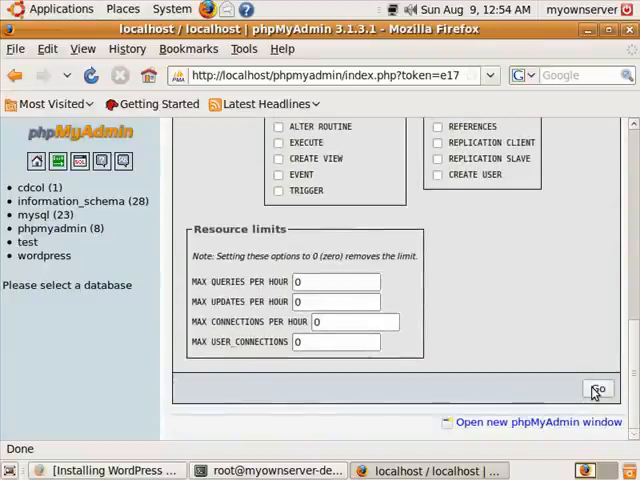
pyautogui.click(596, 389)
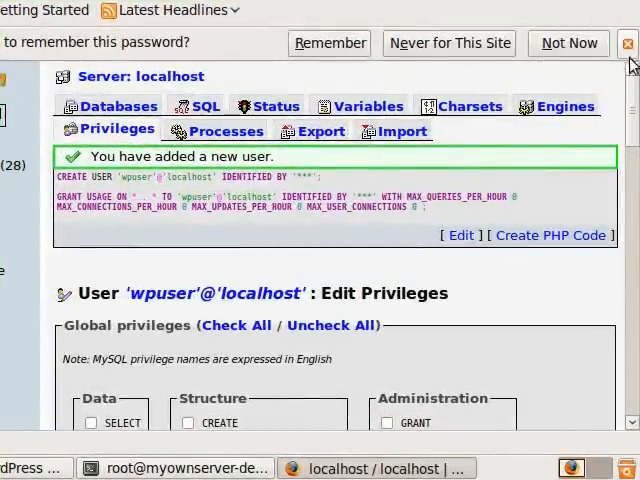
# Choose the wordpress database for wpuser, check all privileges and save
pyautogui.scroll(-3)
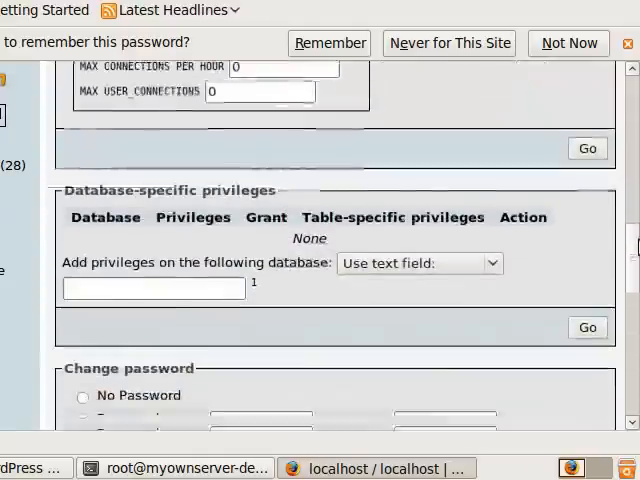
pyautogui.scroll(-3)
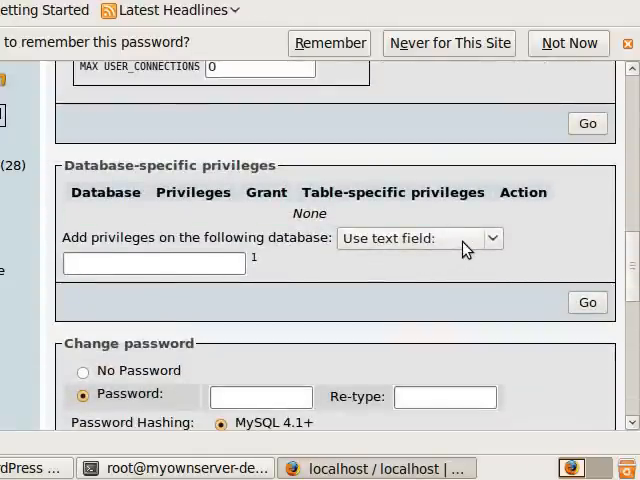
pyautogui.click(489, 238)
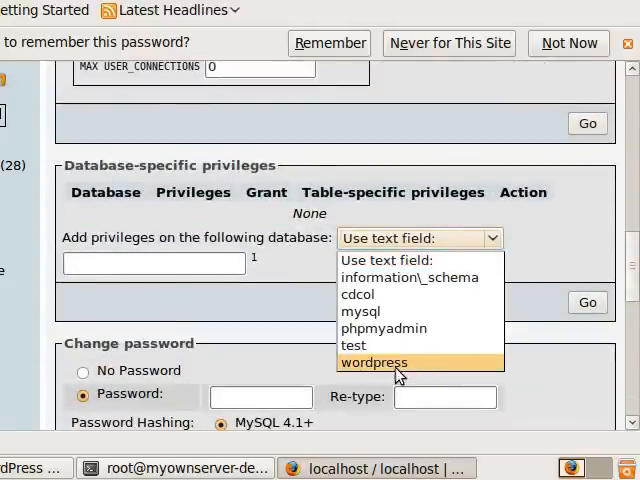
pyautogui.click(373, 362)
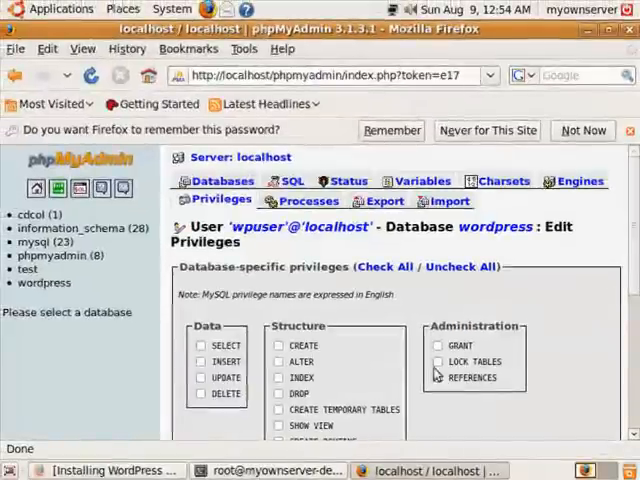
pyautogui.click(383, 267)
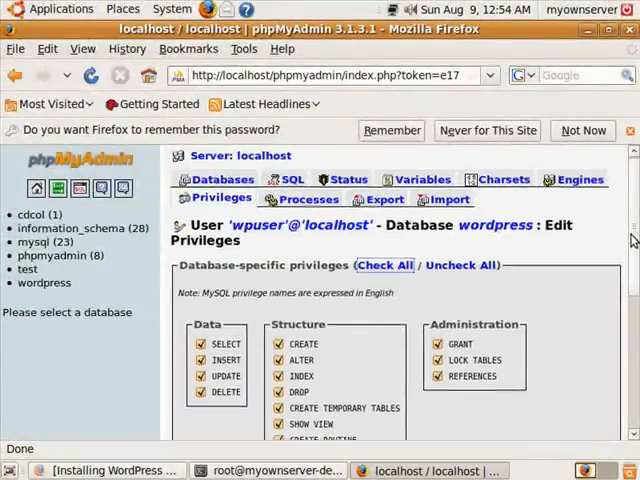
pyautogui.scroll(-3)
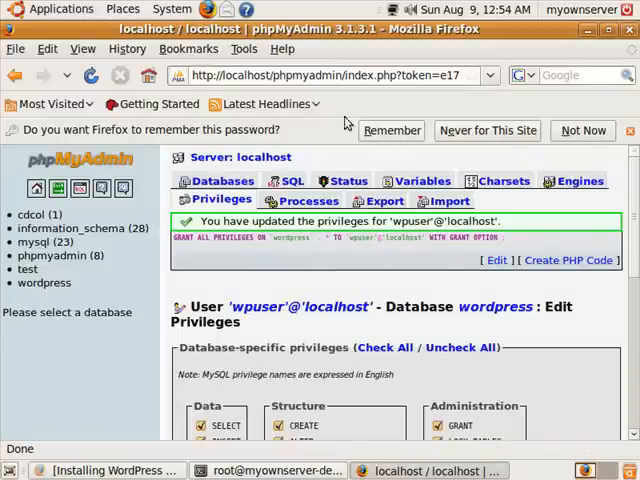
pyautogui.click(16, 48)
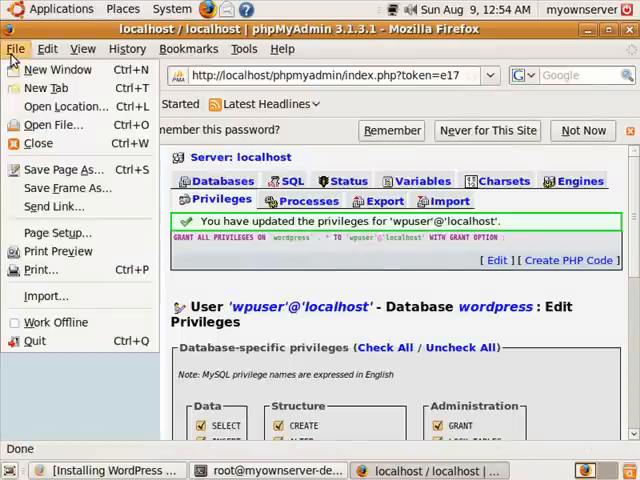
# Load localhost/wordpress in a new tab and try Create a Configuration File
pyautogui.click(44, 88)
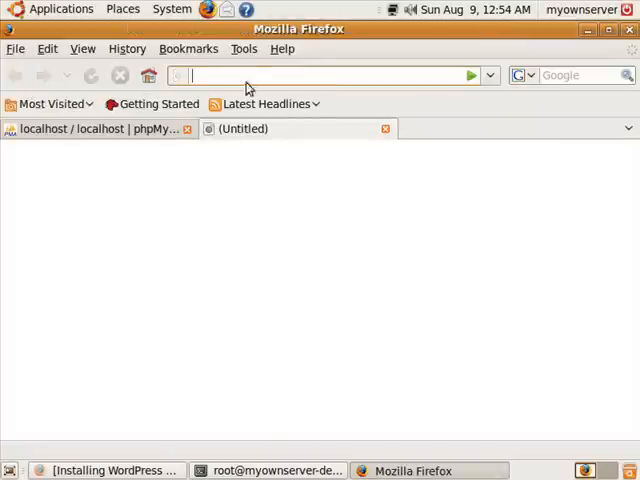
pyautogui.write('localhost/')
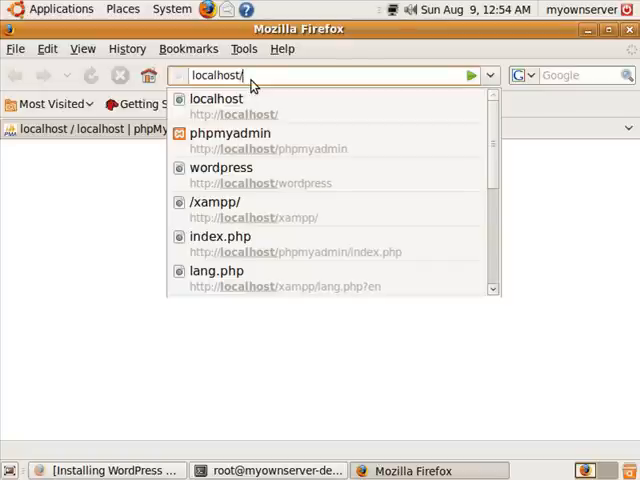
pyautogui.write('wordpress')
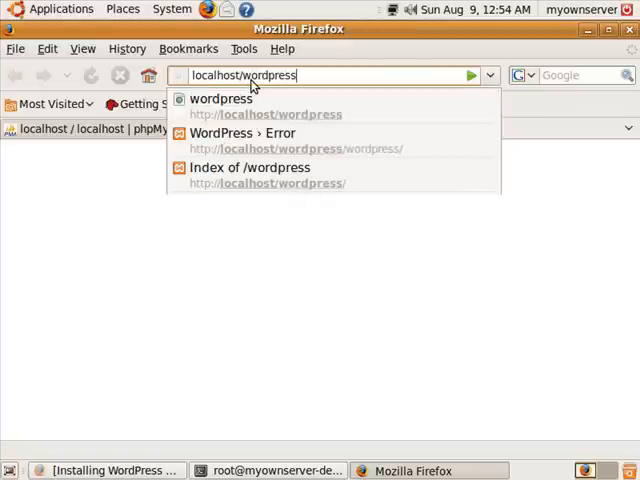
pyautogui.click(245, 133)
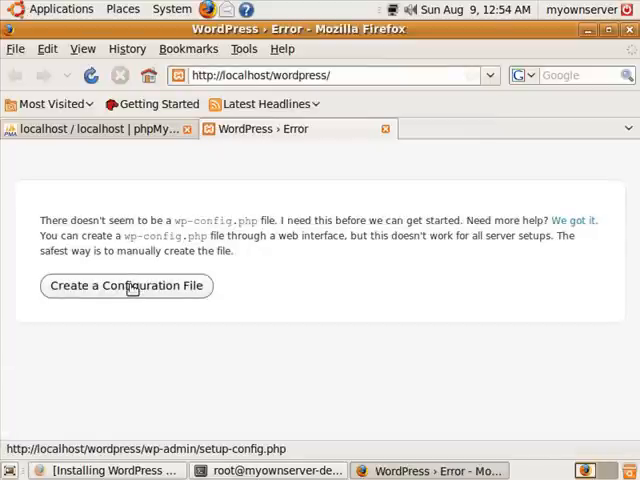
pyautogui.click(126, 285)
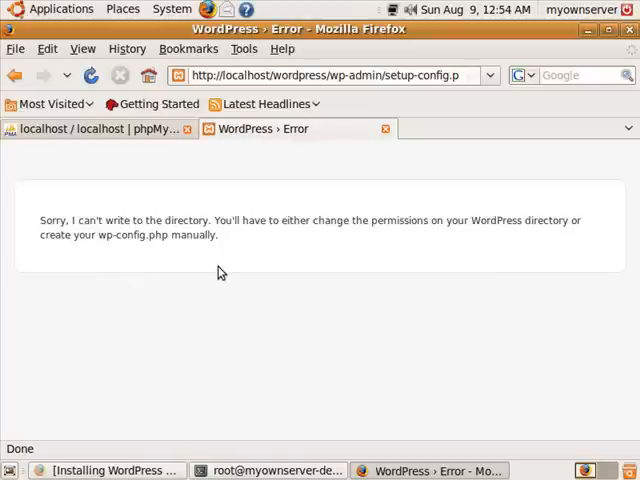
pyautogui.moveTo(130, 255)
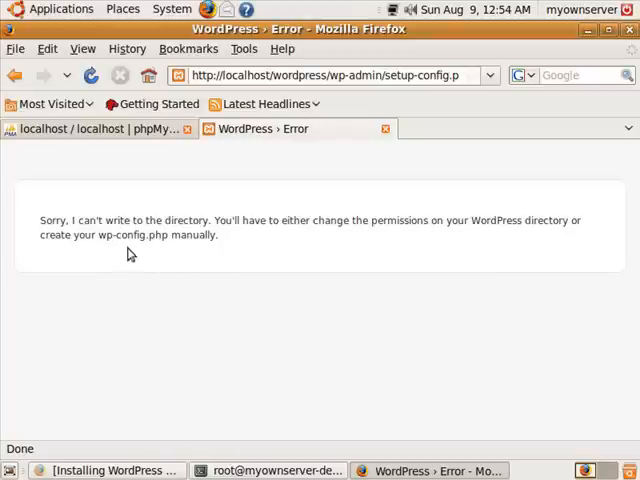
pyautogui.moveTo(452, 234)
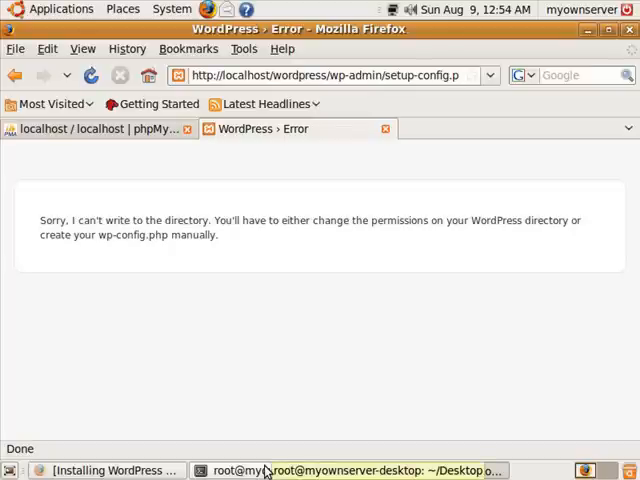
# In the root terminal, run chmod 777 /opt/lampp/htdocs/wordpress
pyautogui.click(350, 470)
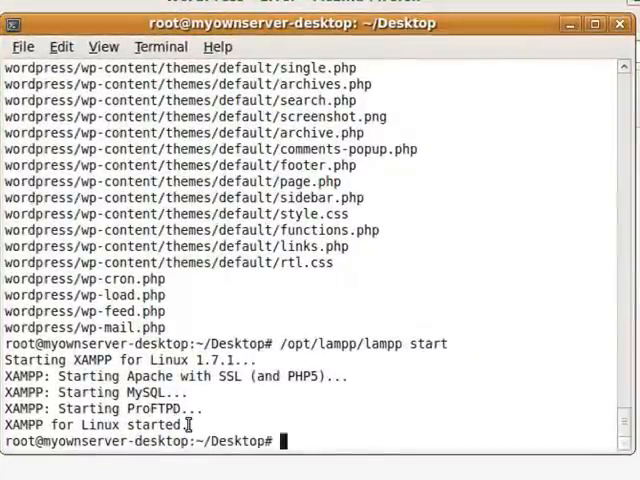
pyautogui.write('ch')
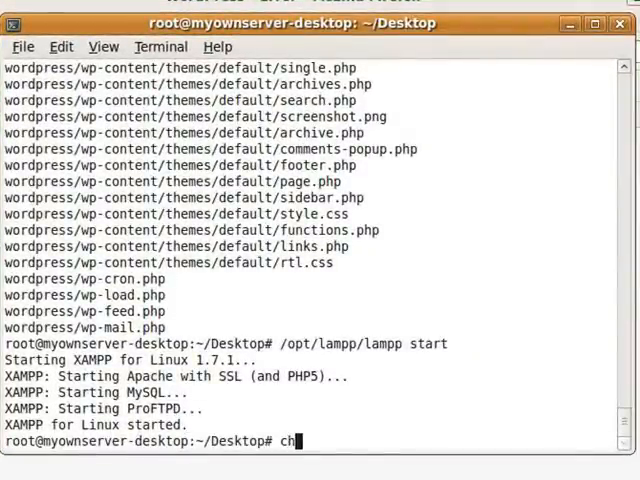
pyautogui.write('mod')
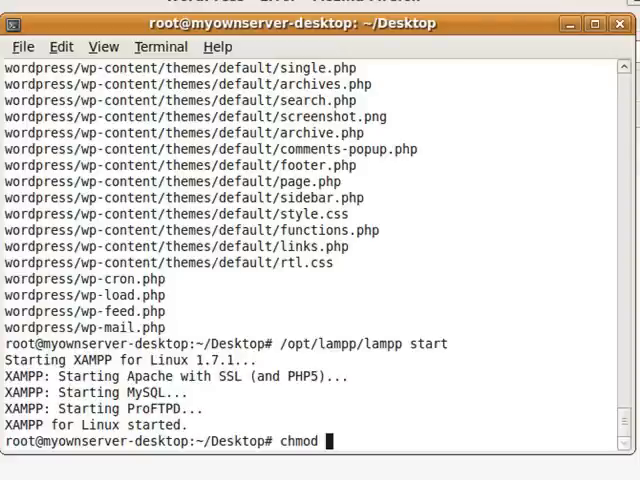
pyautogui.write('777')
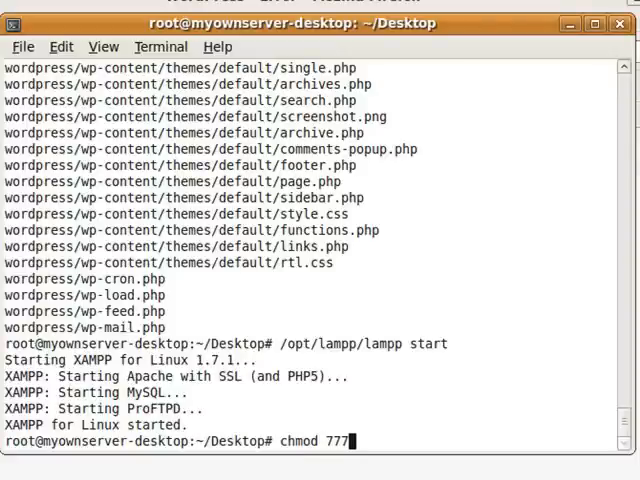
pyautogui.write('/o')
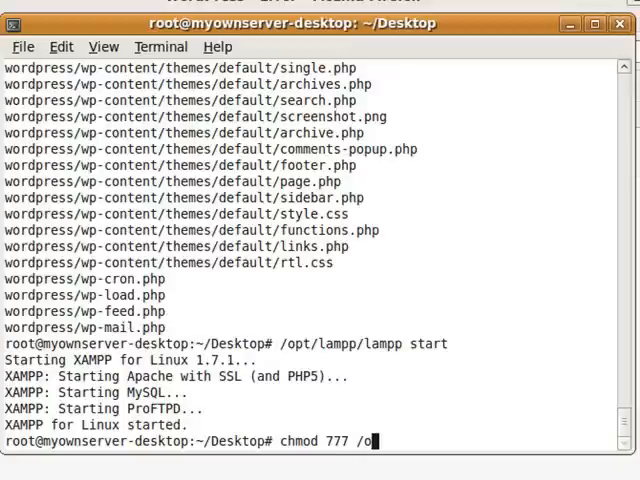
pyautogui.write('pt/lampp/lam')
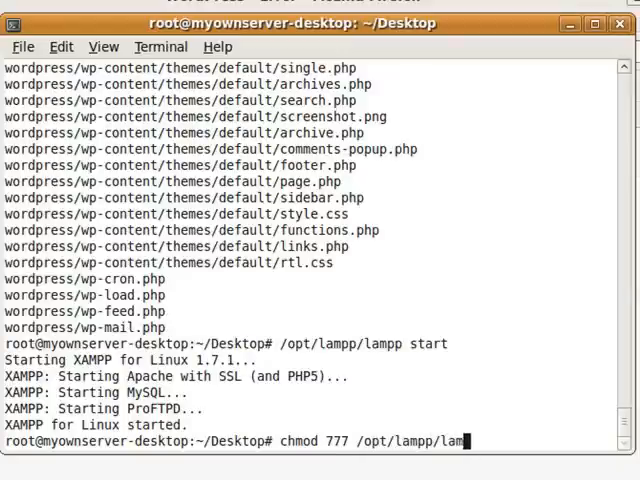
pyautogui.write('htdocs/wordpress')
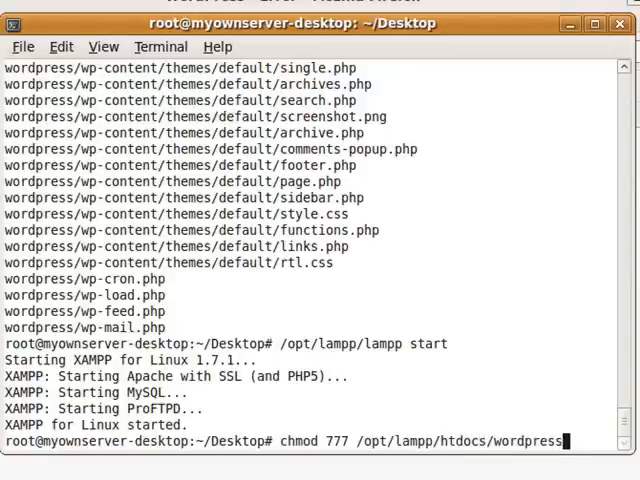
pyautogui.press('Return')
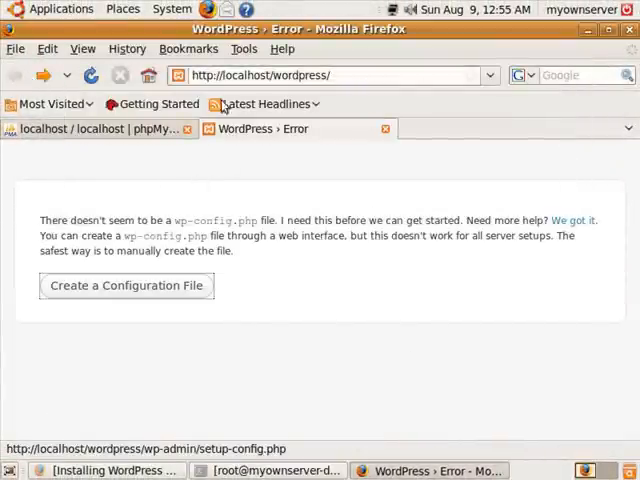
# Retry setup and submit database wordpress, user wpuser, its generated password, host localhost
pyautogui.click(127, 285)
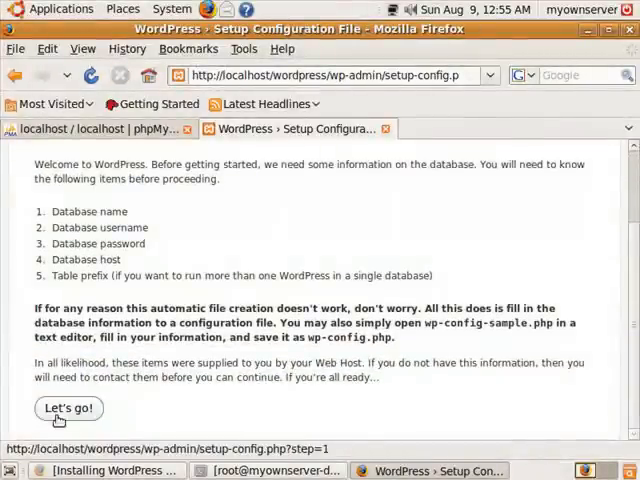
pyautogui.click(67, 407)
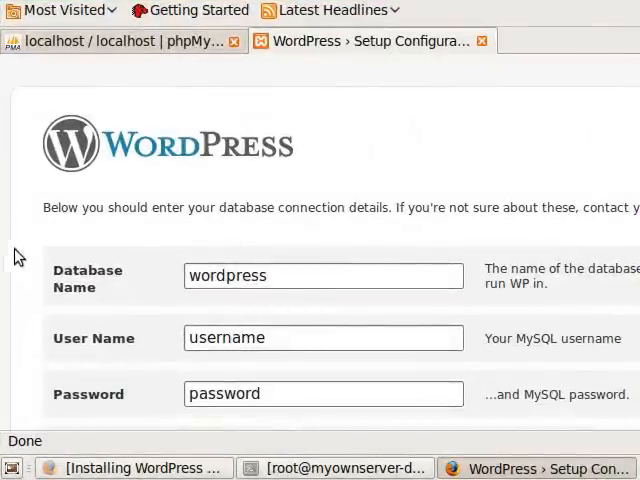
pyautogui.moveTo(291, 317)
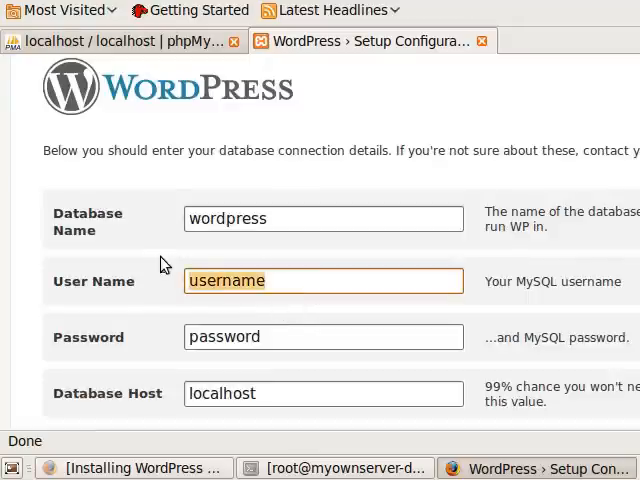
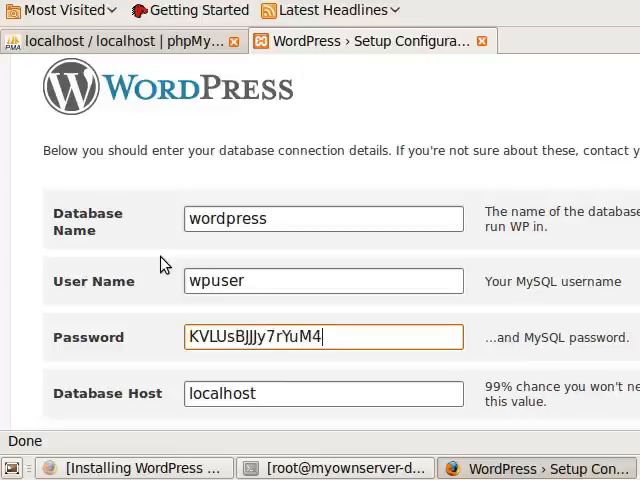
pyautogui.moveTo(322, 372)
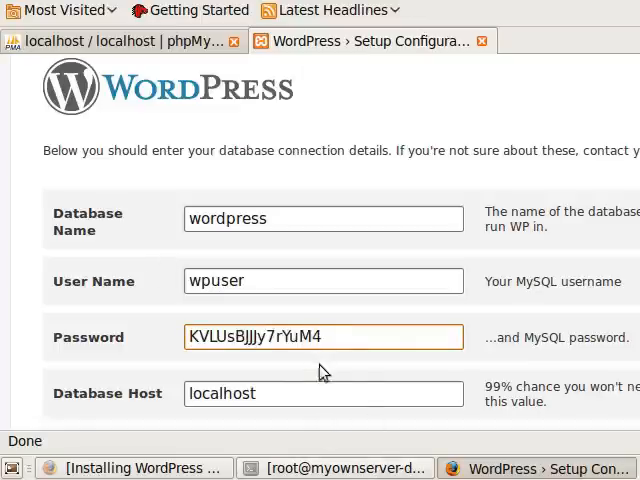
pyautogui.moveTo(202, 378)
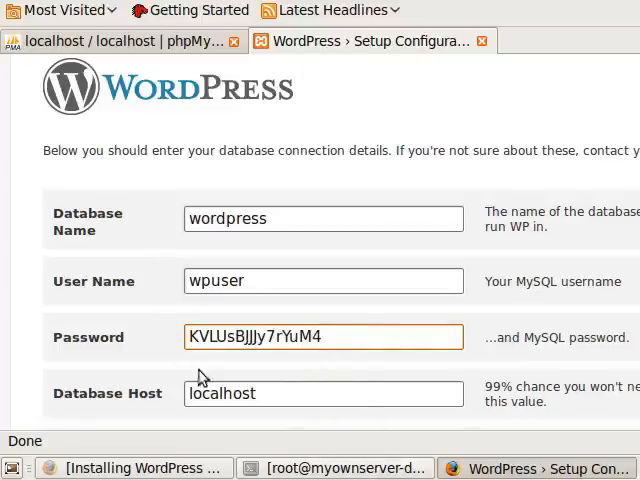
pyautogui.scroll(-3)
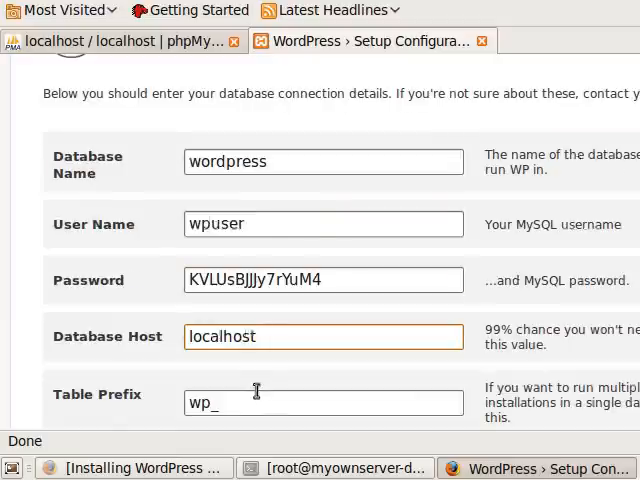
pyautogui.scroll(-3)
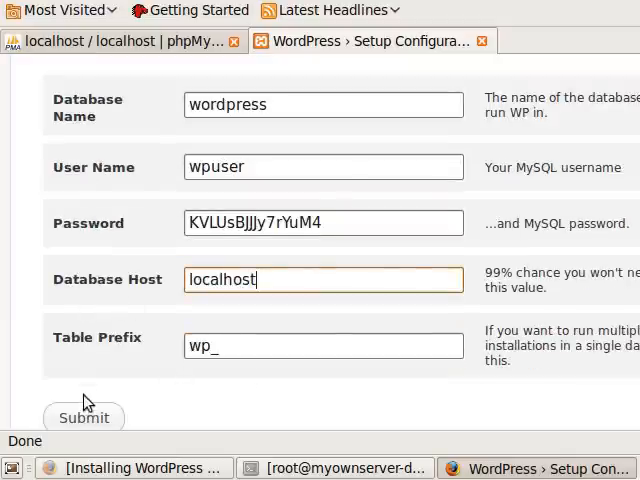
pyautogui.click(83, 417)
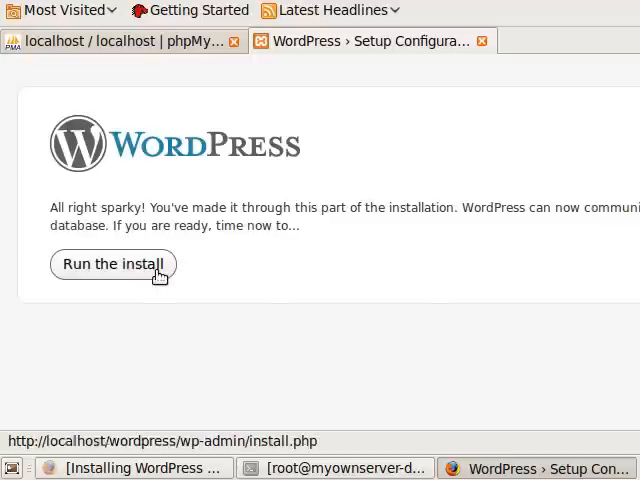
# Run the install with title My WP Blog, an e-mail, search-engine visibility ticked
pyautogui.click(113, 264)
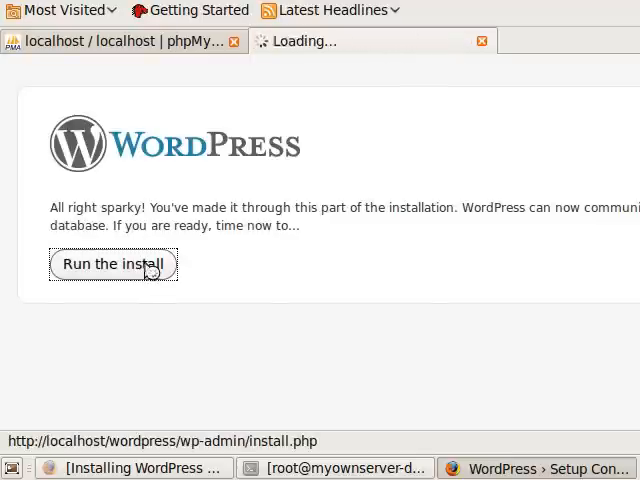
pyautogui.click(112, 264)
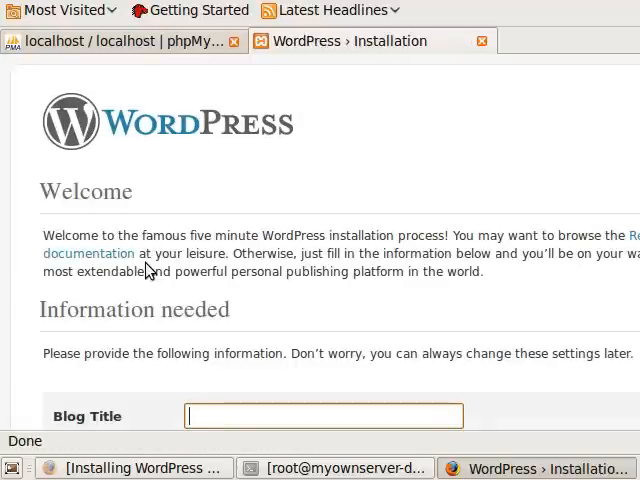
pyautogui.scroll(-3)
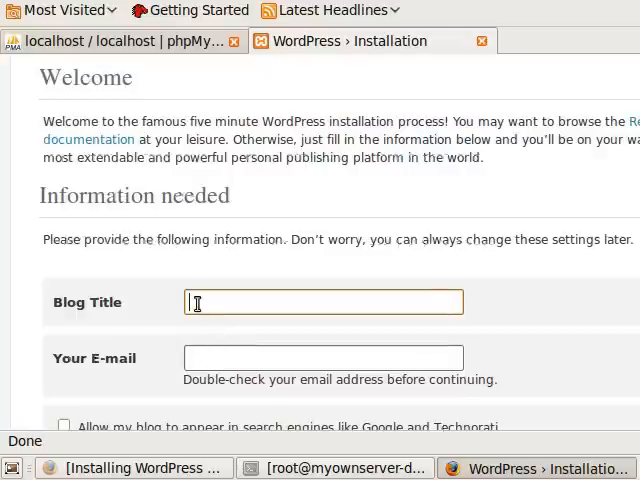
pyautogui.write('N')
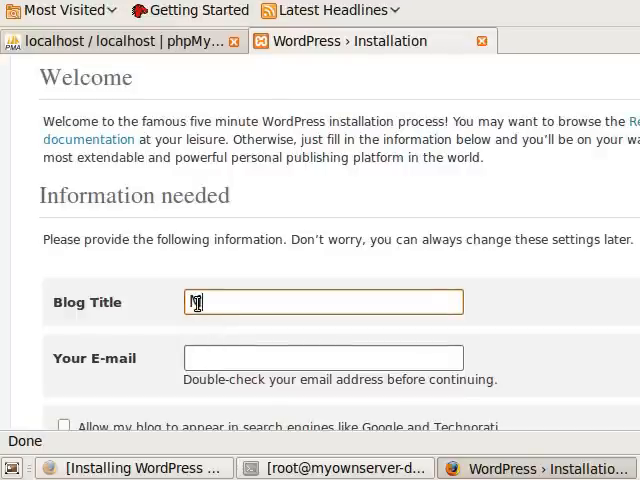
pyautogui.write('My WP Blog')
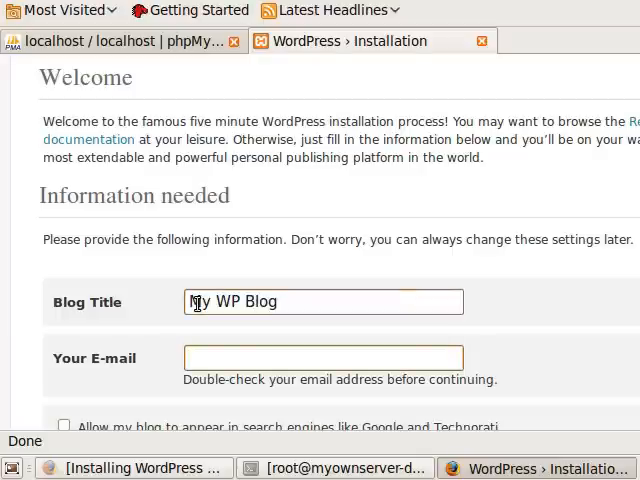
pyautogui.write('someone@somewhere.com')
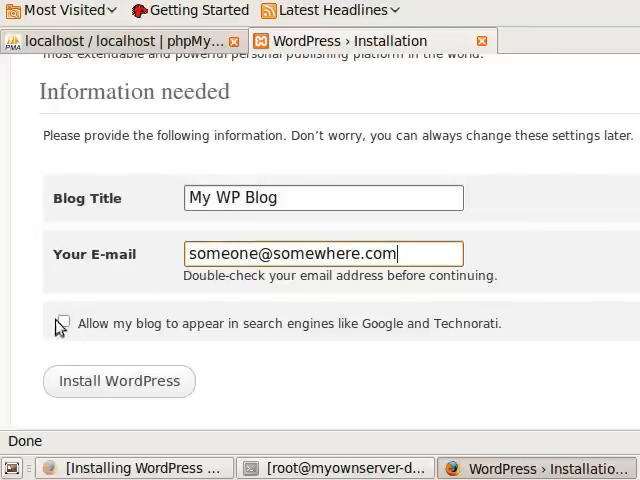
pyautogui.click(63, 322)
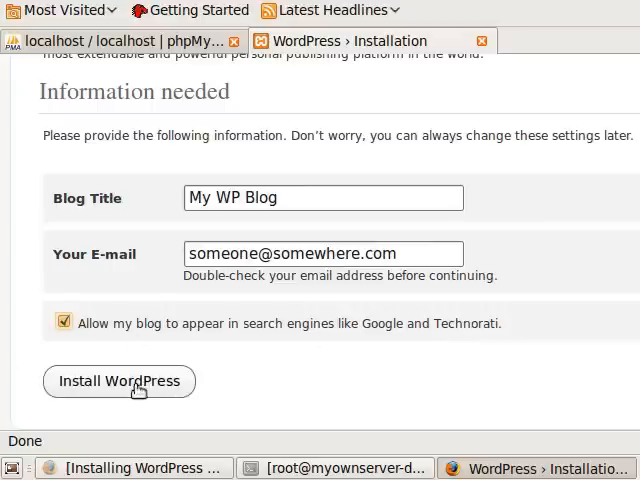
pyautogui.click(119, 381)
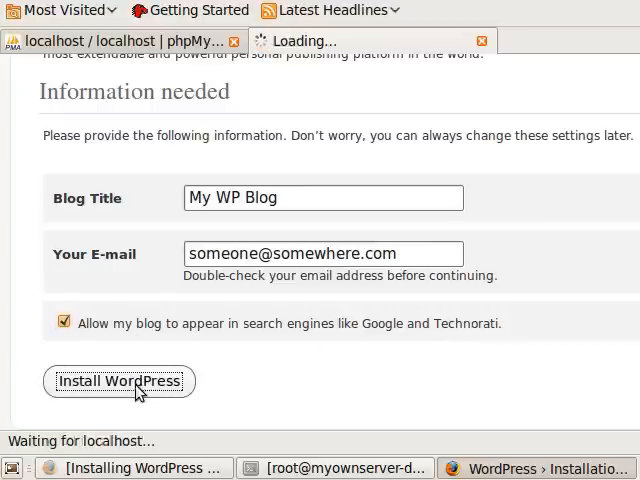
pyautogui.click(119, 381)
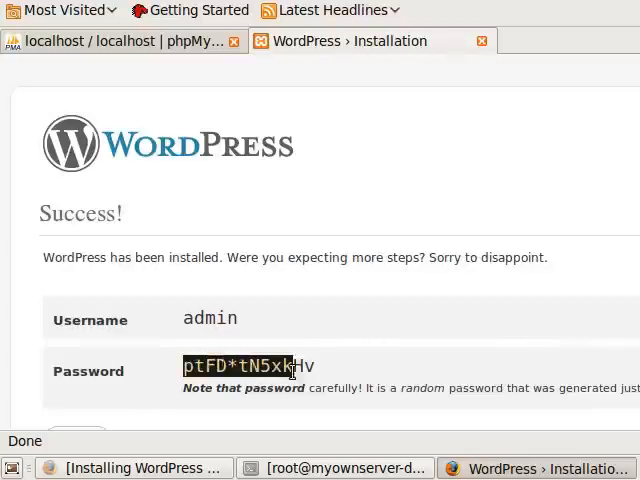
# Copy the generated admin password from the success page and proceed to the login screen
pyautogui.rightClick(293, 368)
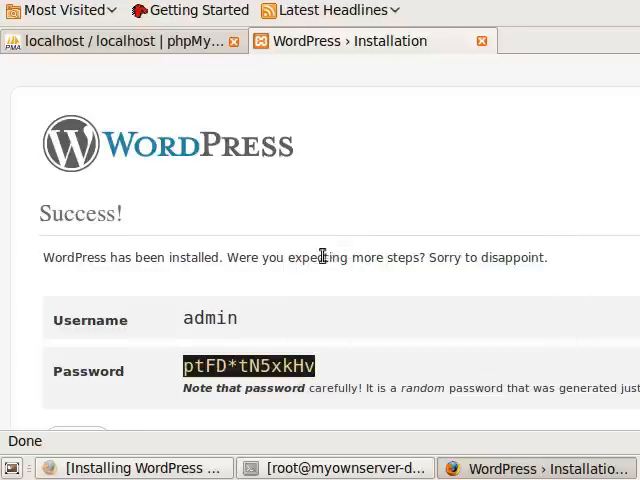
pyautogui.click(76, 390)
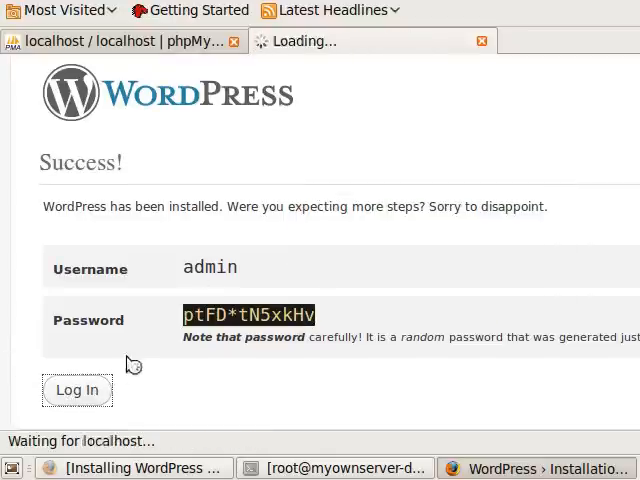
# Sign in as admin with the copied generated password to reach the My WP Blog dashboard
pyautogui.click(76, 390)
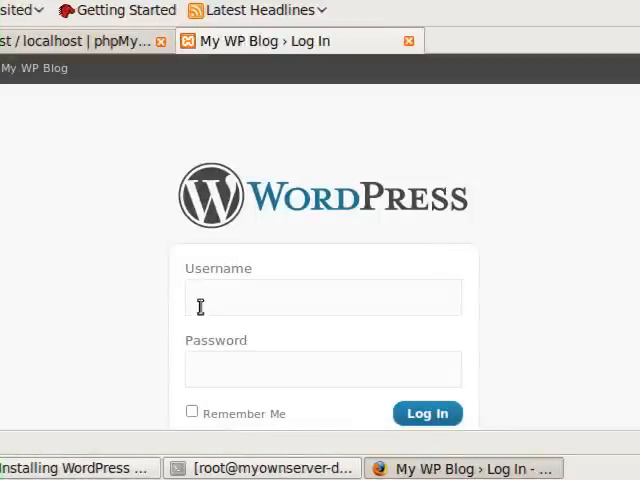
pyautogui.write('admin')
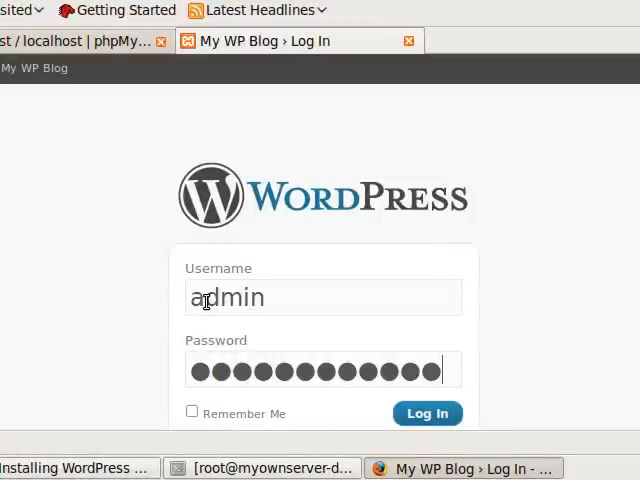
pyautogui.click(427, 413)
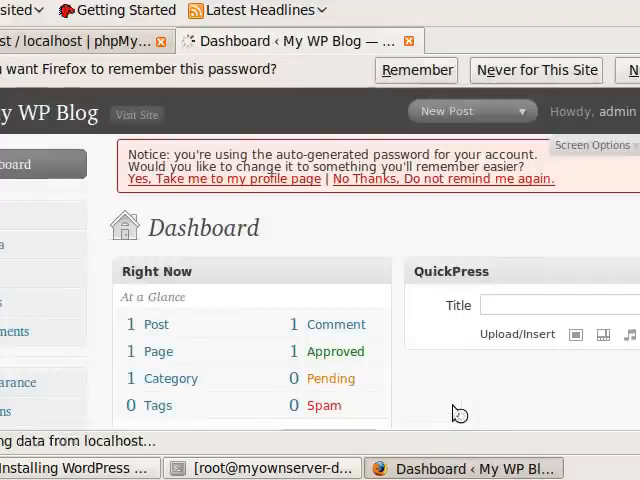
pyautogui.scroll(-3)
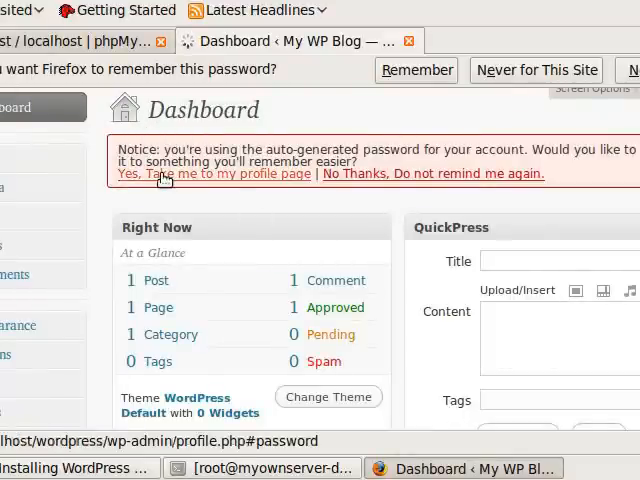
pyautogui.moveTo(172, 175)
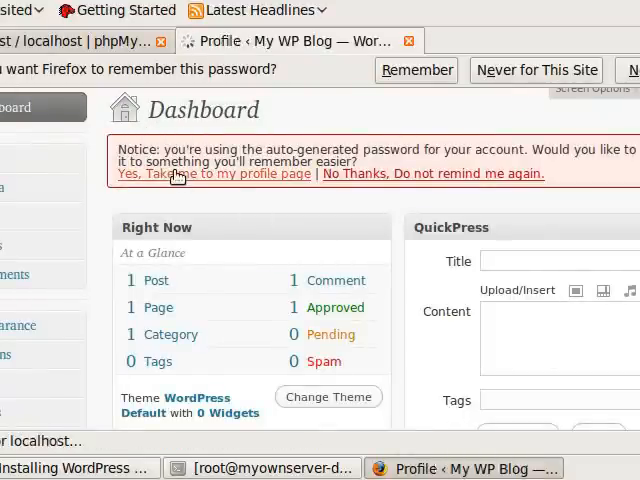
pyautogui.click(178, 173)
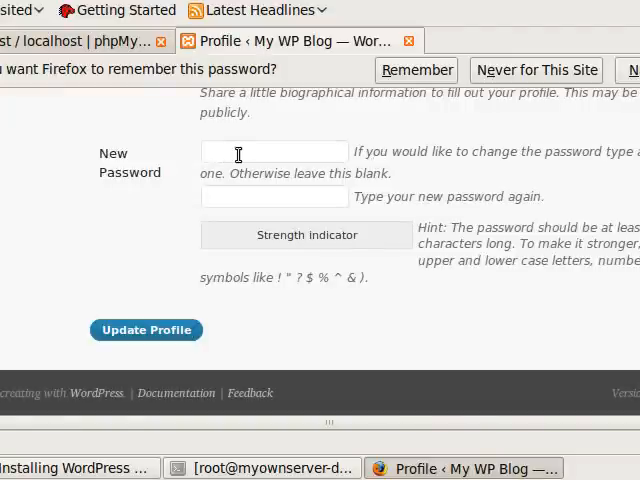
pyautogui.write('password')
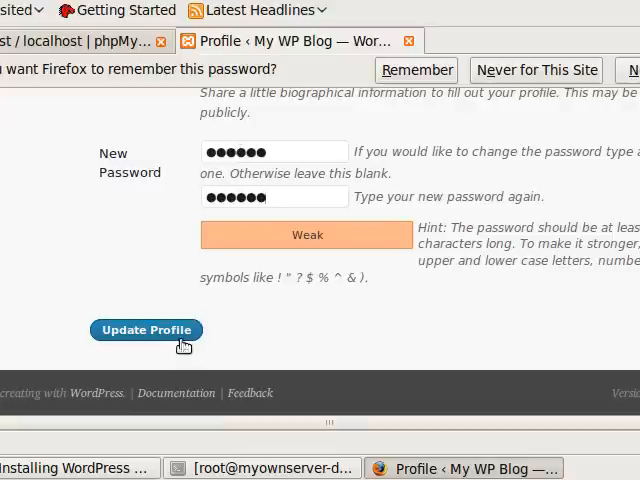
pyautogui.moveTo(163, 349)
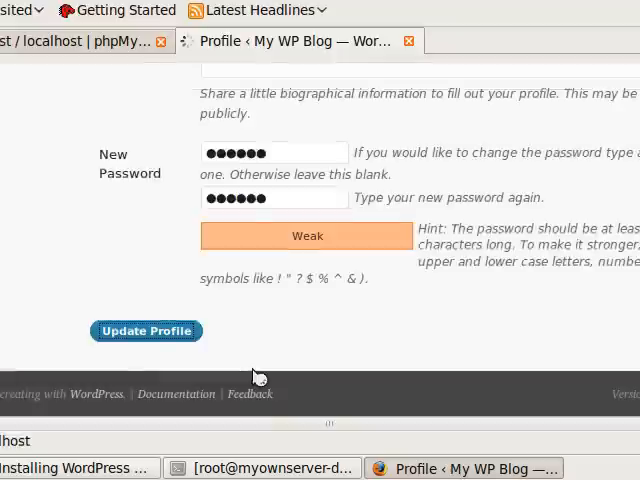
pyautogui.scroll(3)
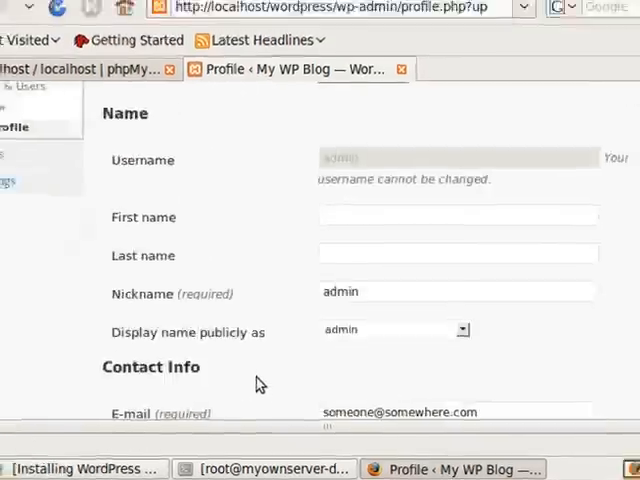